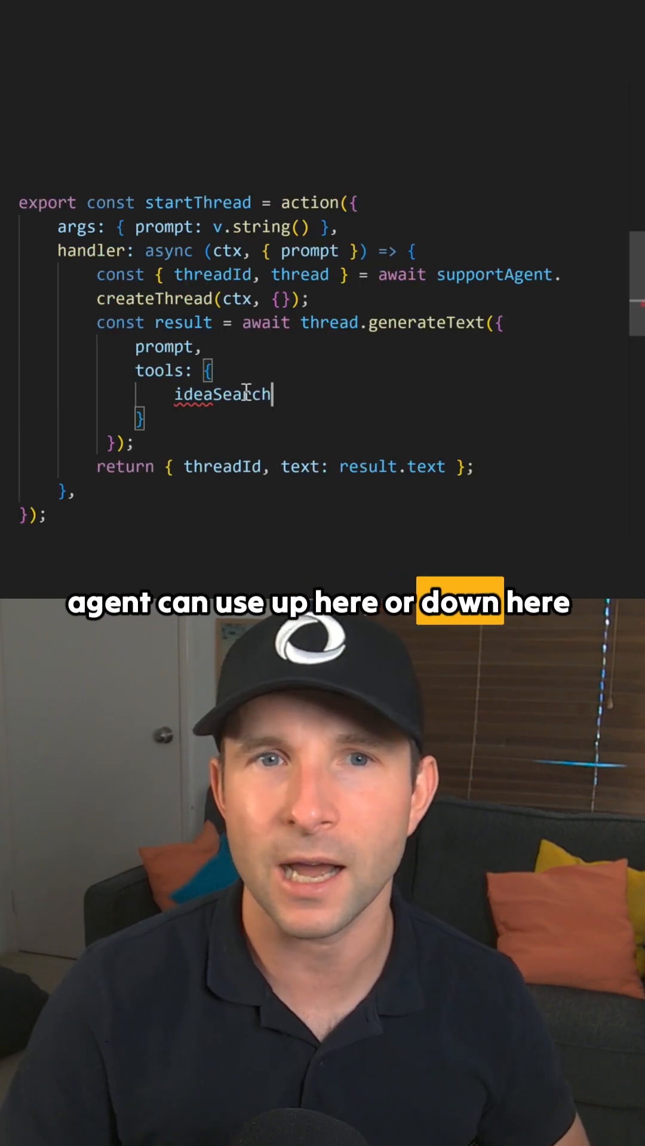
Step: Add 'ideaSearch: ()' as an entry in the generateText tools object
type(":")
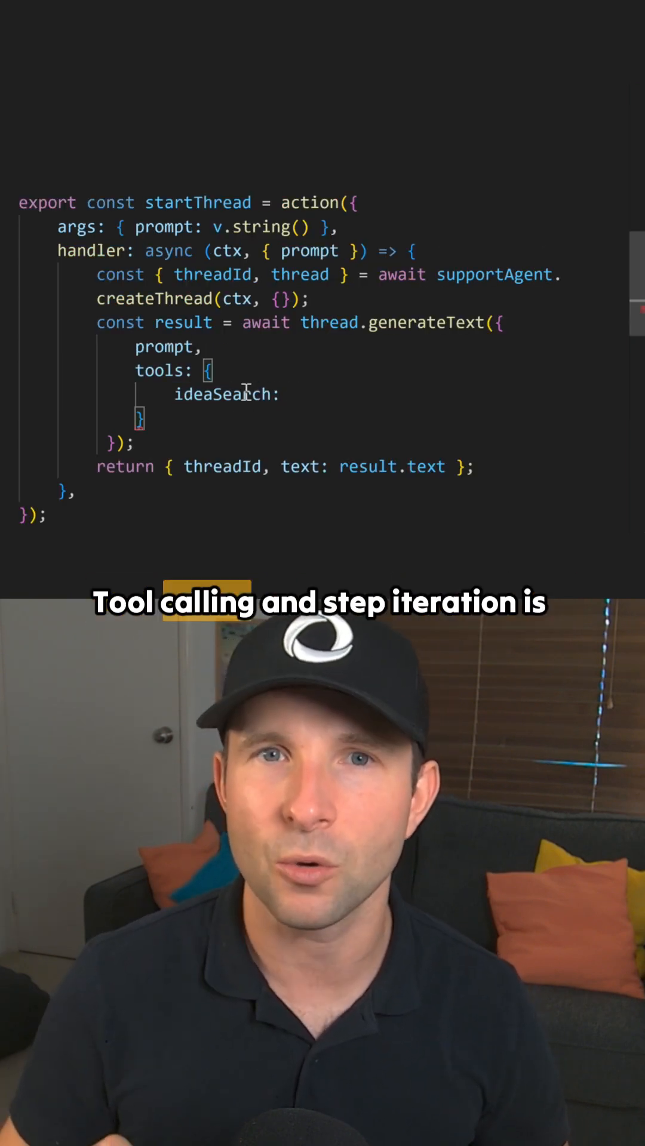
type("()")
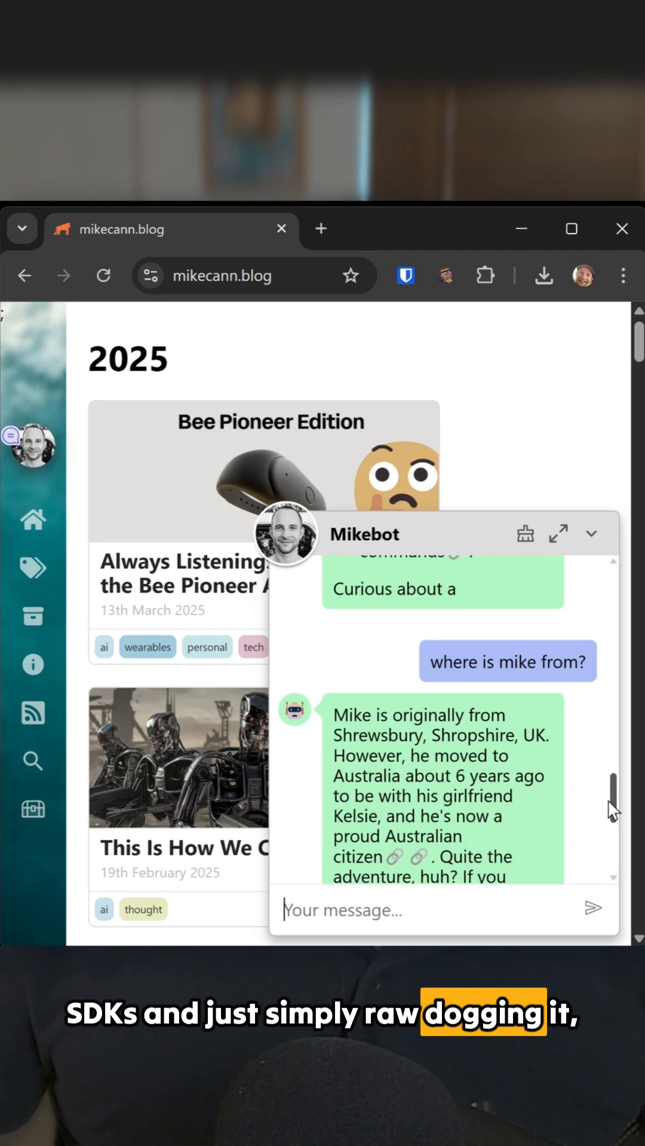
left_click(539, 695)
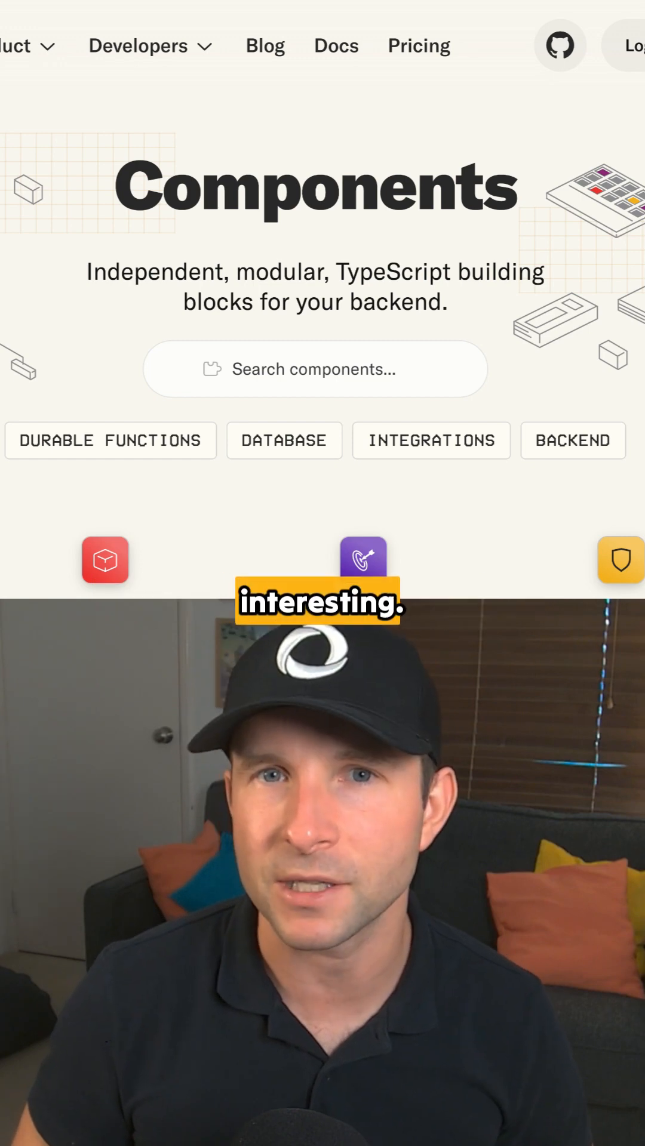
Step: Scroll past the featured components to the OSS Stats card and Backend section
scroll("down", 3)
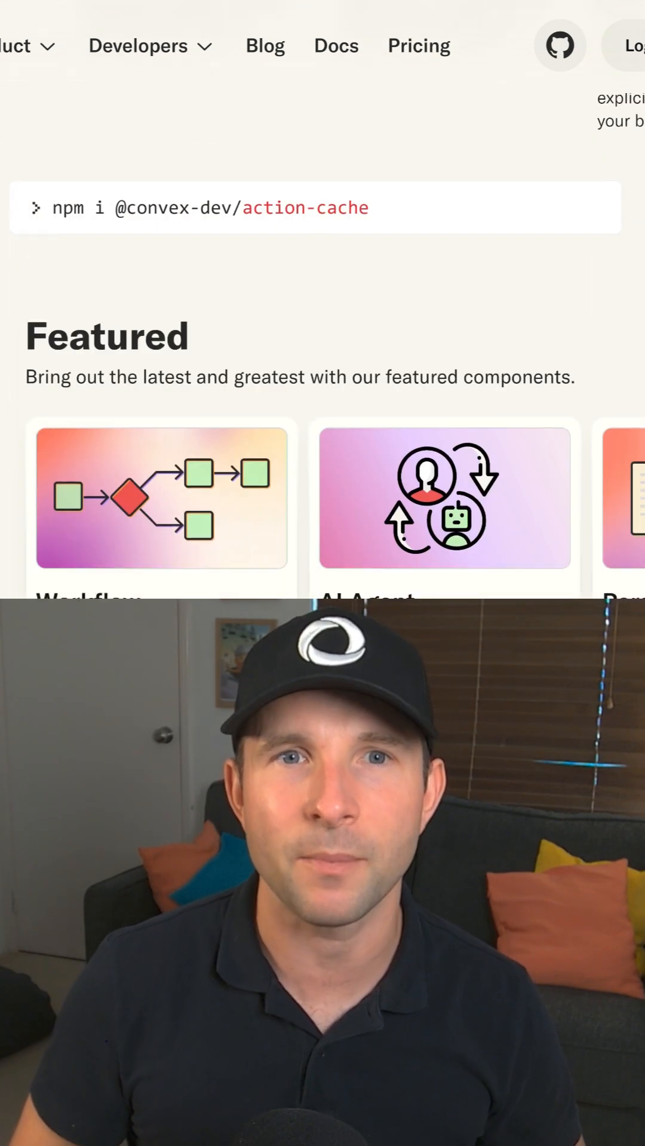
scroll("down", 3)
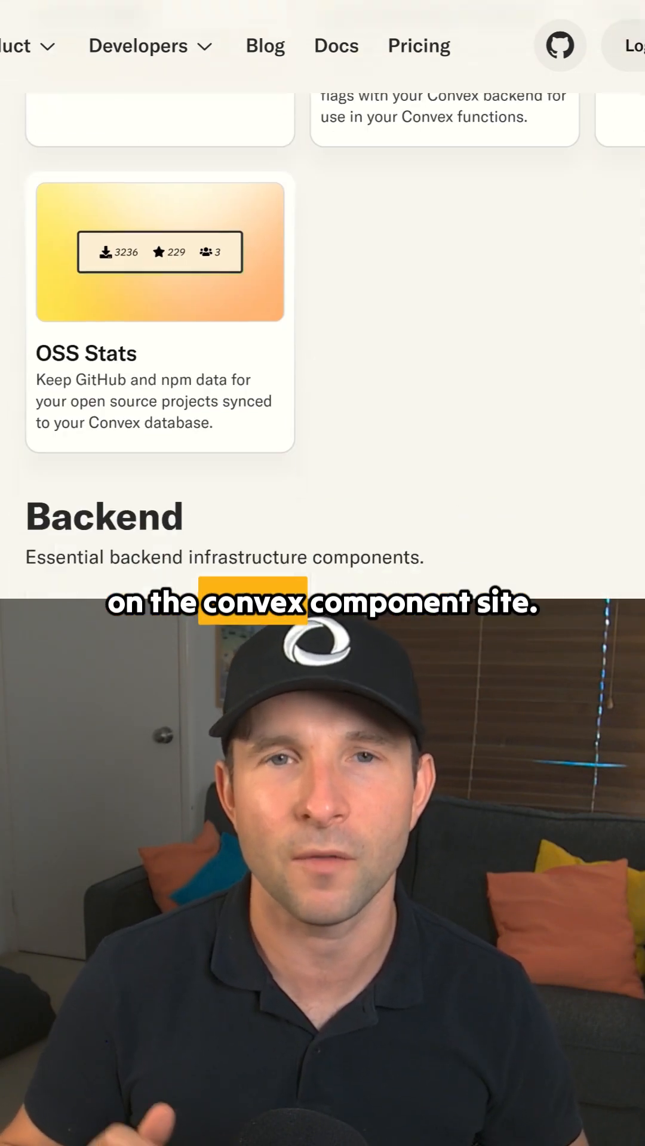